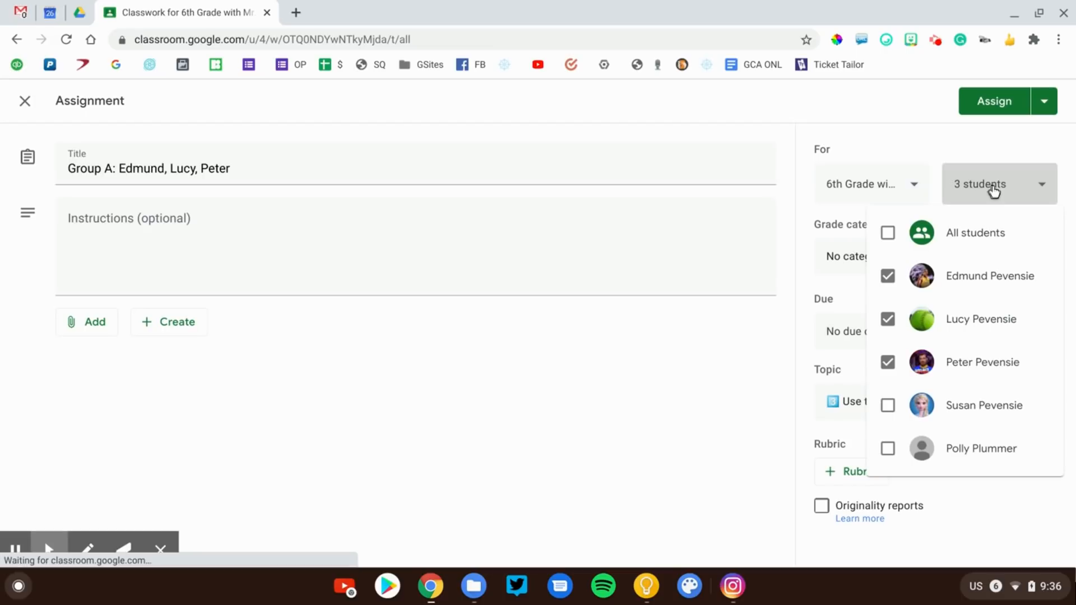
- Toggle All students, reselect Edmund, Lucy and Peter, and assign Group A to those three
left_click(888, 233)
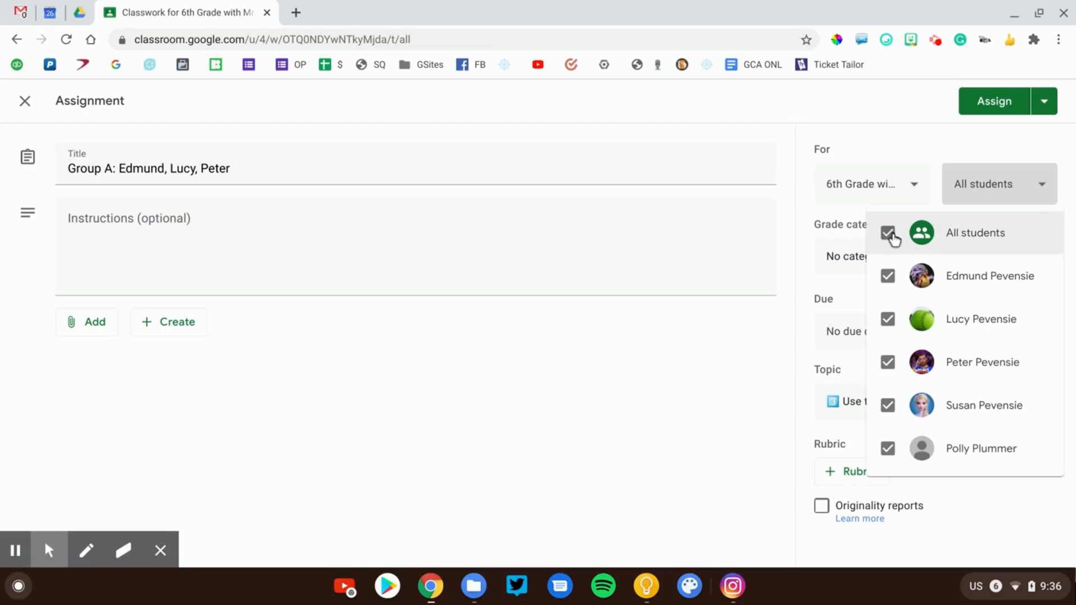
left_click(888, 234)
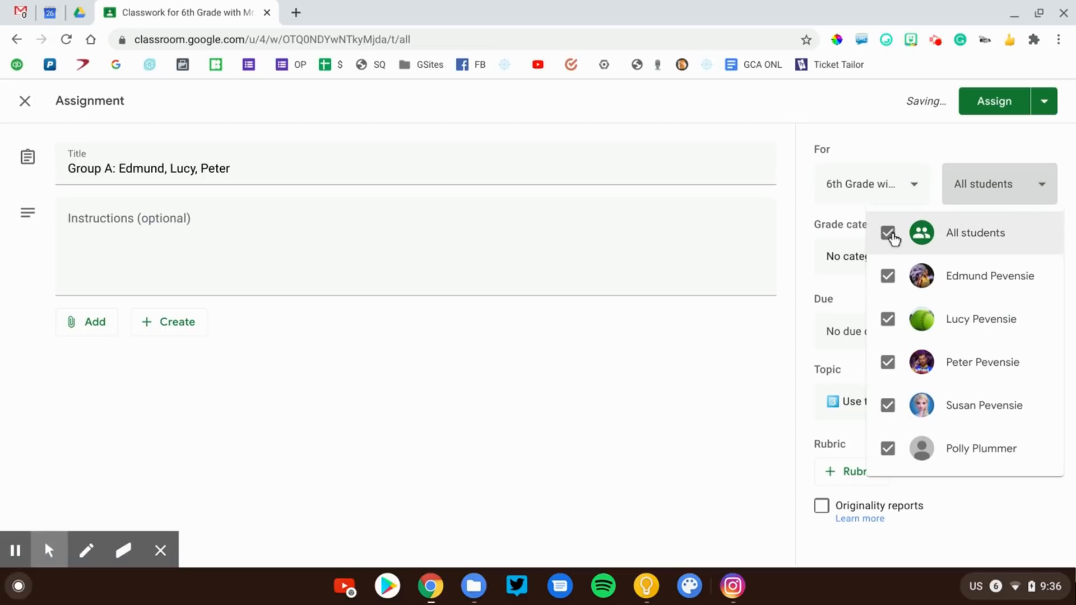
left_click(888, 234)
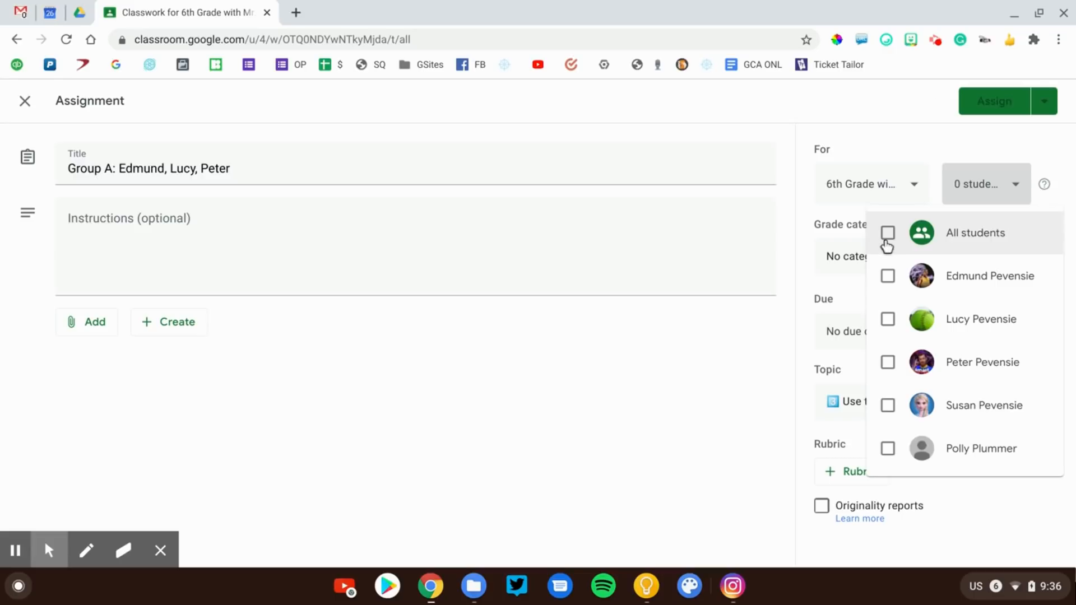
left_click(888, 276)
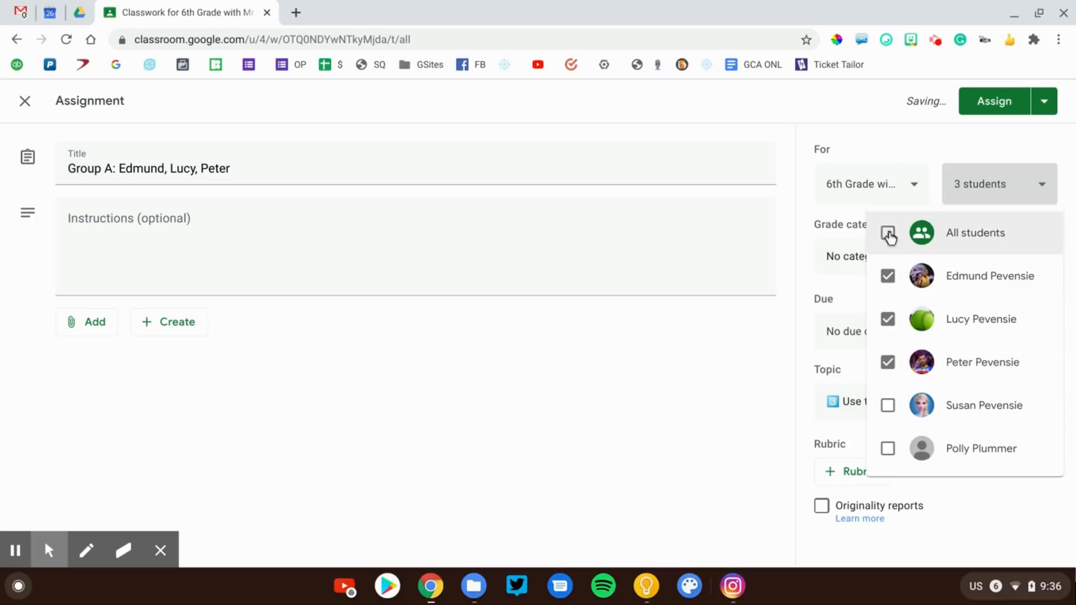
left_click(683, 394)
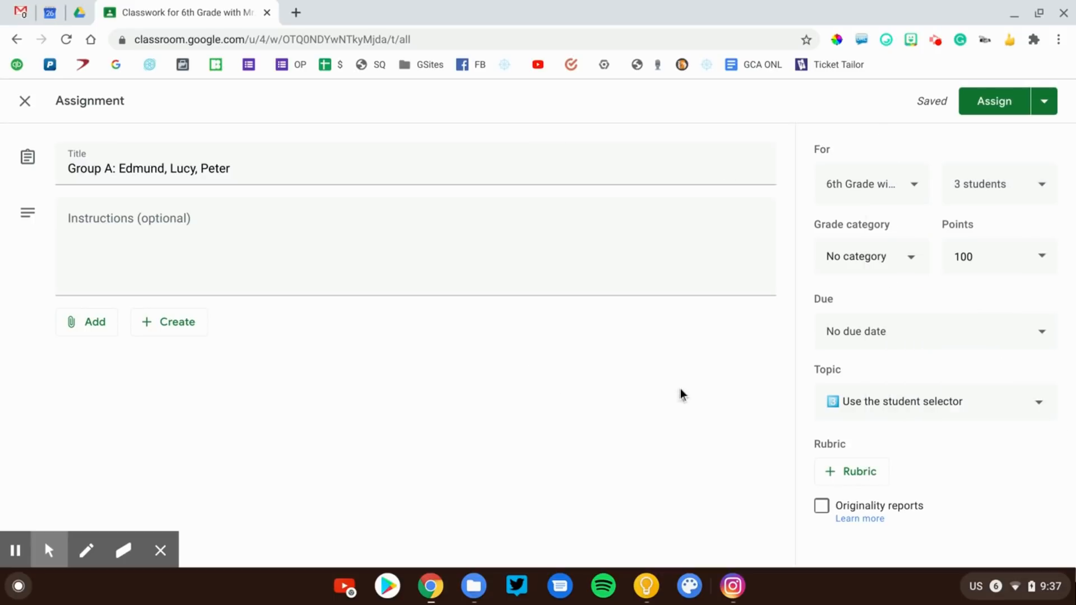
left_click(992, 101)
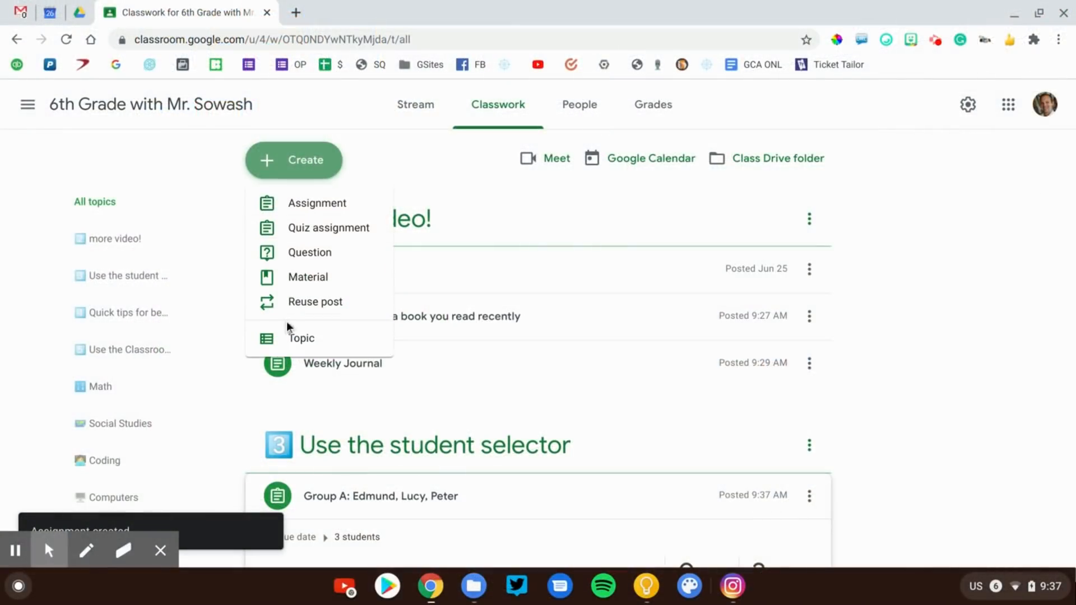
- Check the Group B draft's two recipients in the student dropdown and start assigning it
left_click(314, 302)
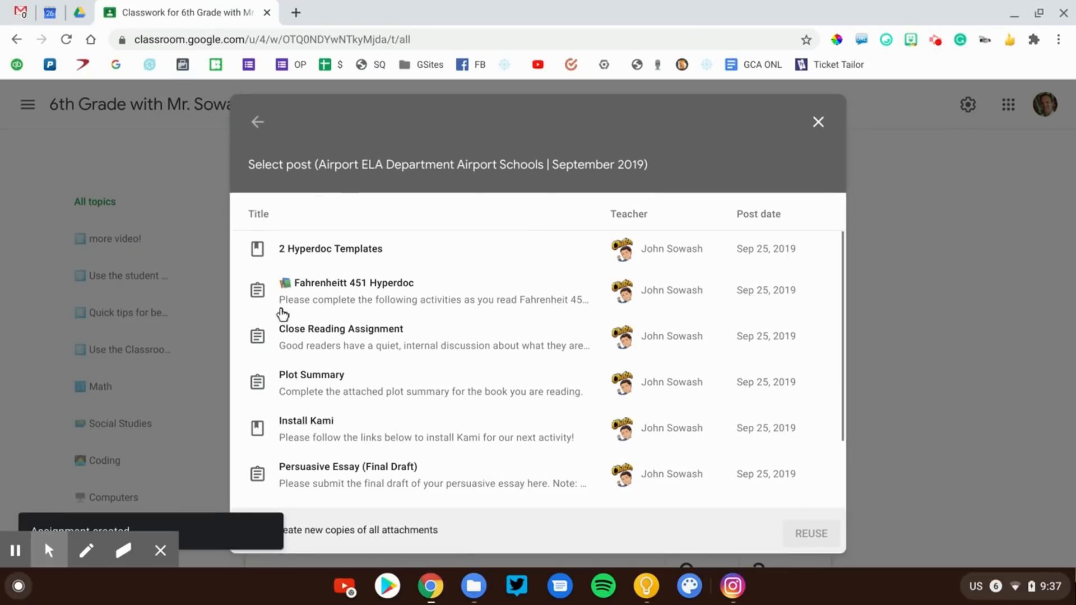
mouse_move(259, 126)
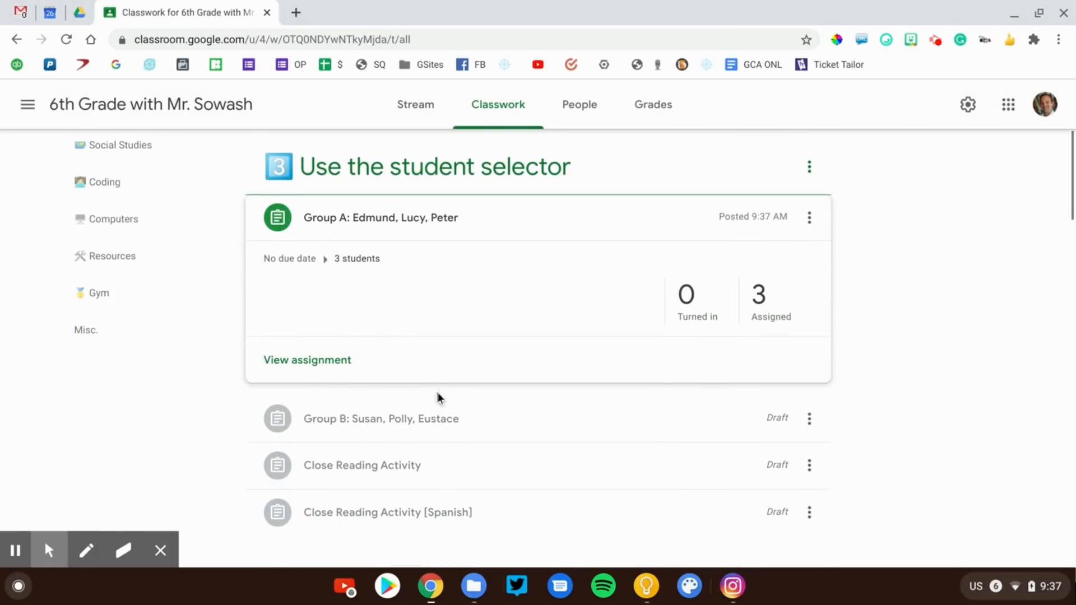
left_click(381, 418)
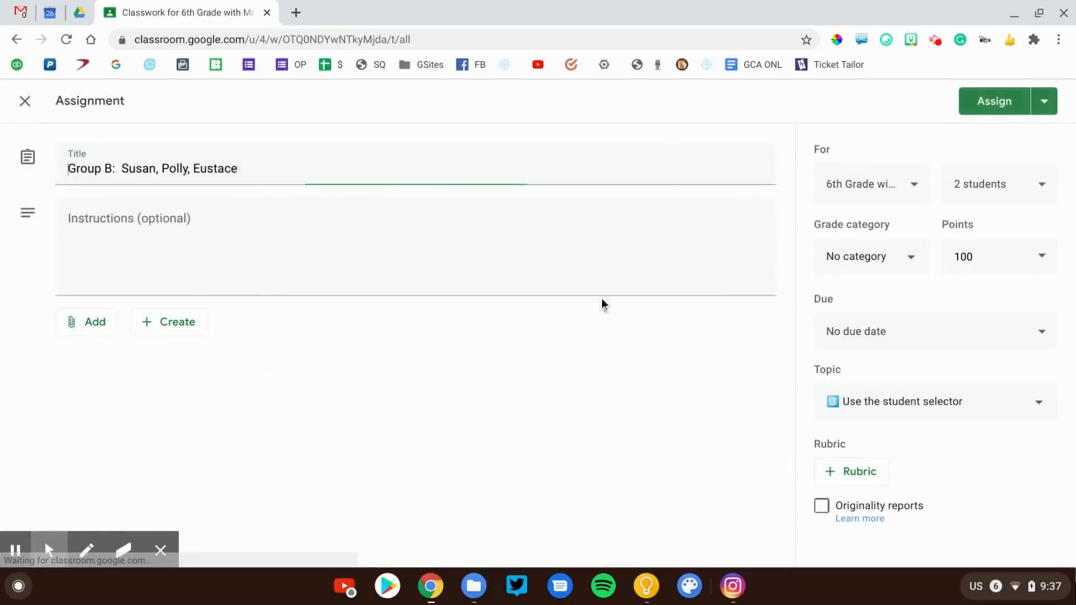
left_click(996, 183)
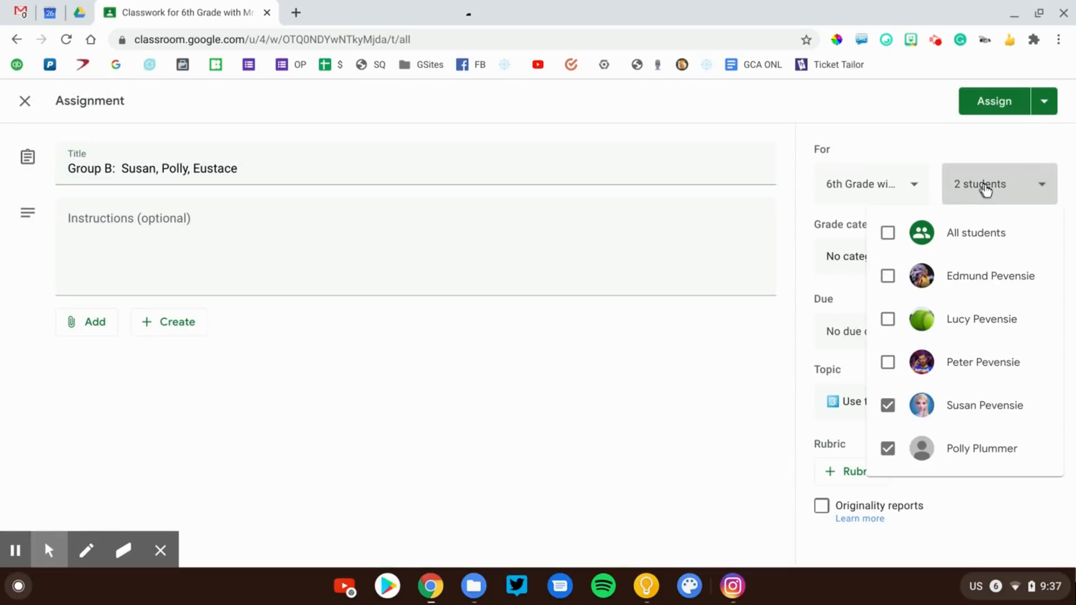
mouse_move(892, 434)
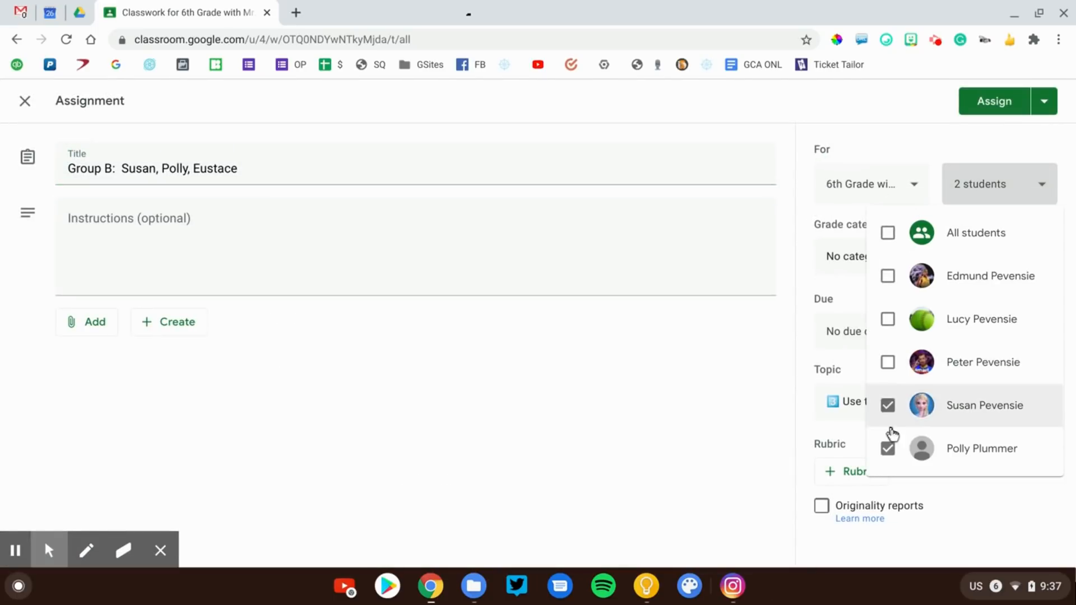
left_click(1001, 132)
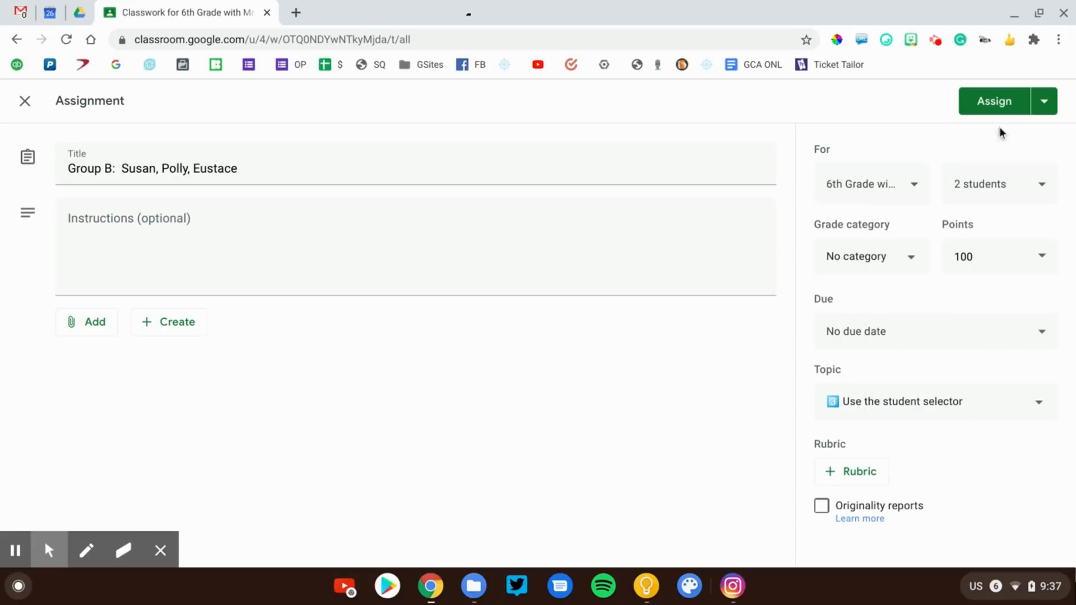
left_click(994, 101)
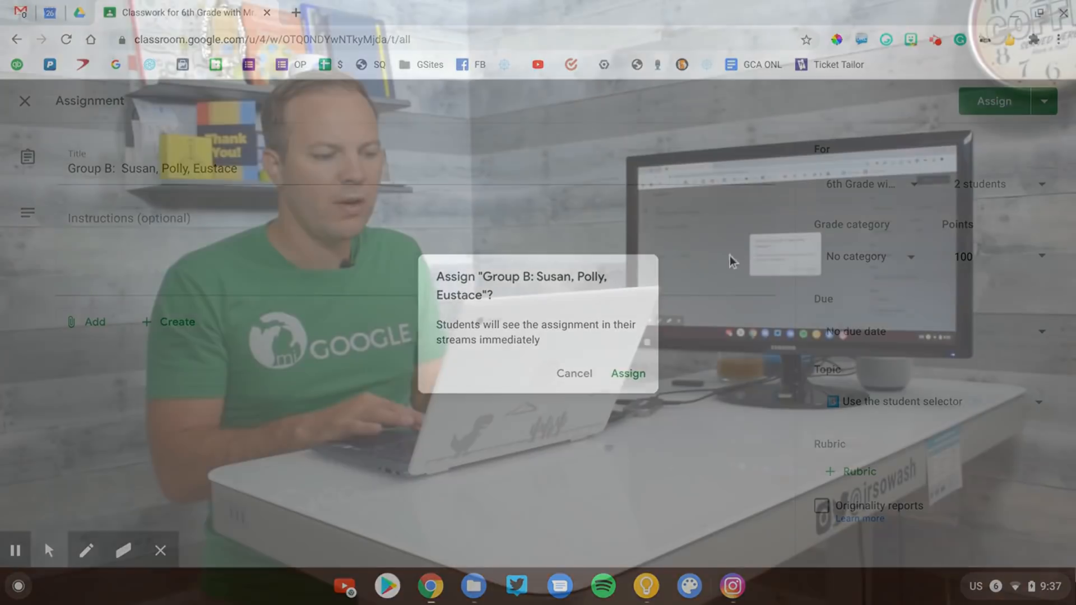
- Confirm posting Group B: Susan, Polly, Eustace and begin editing the Close Reading Activity draft
left_click(627, 373)
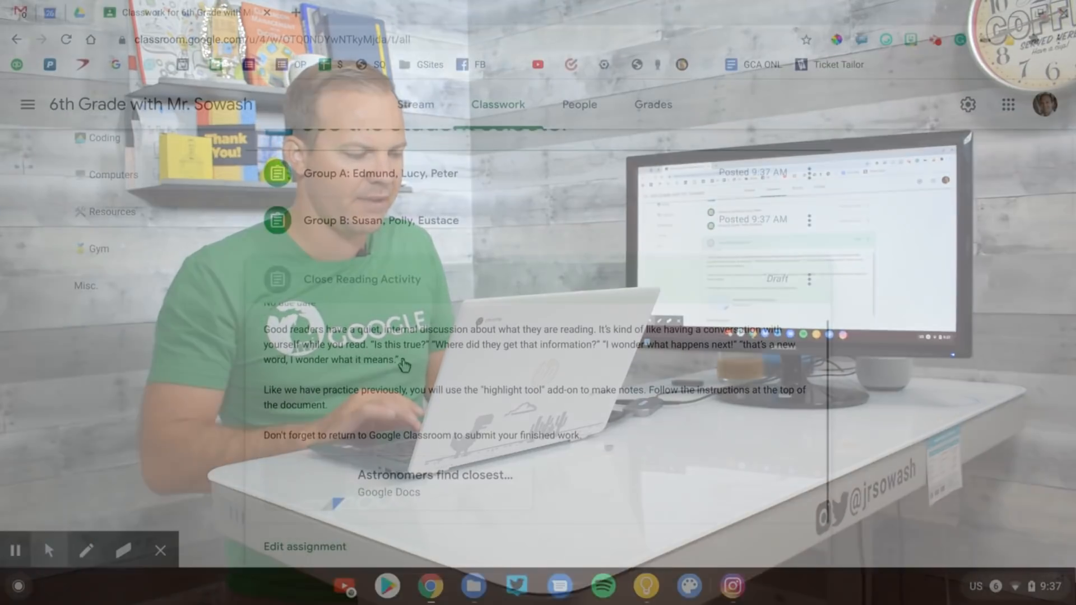
left_click(304, 547)
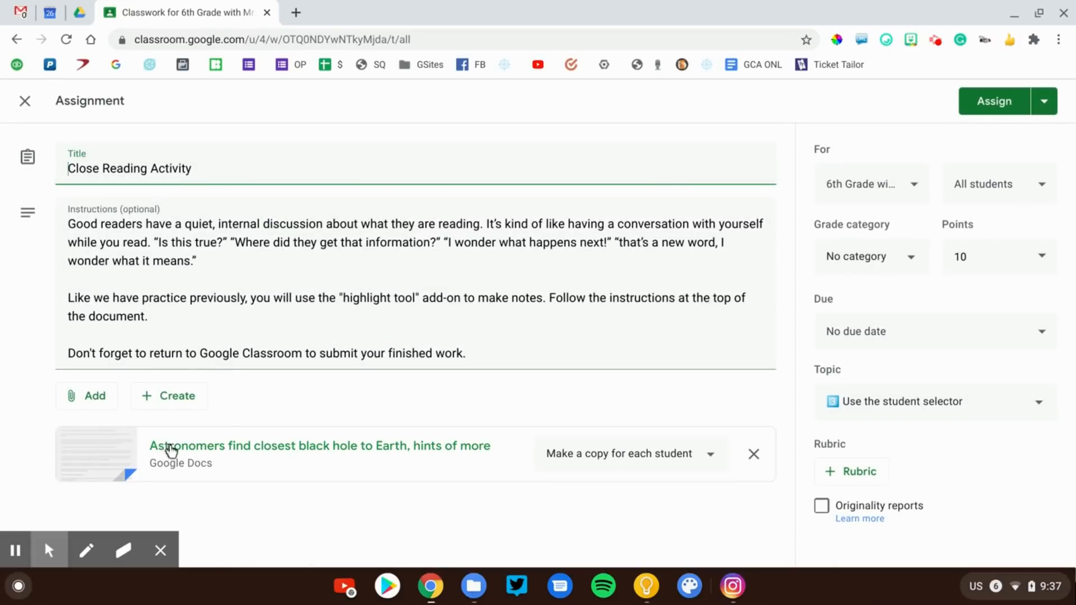
mouse_move(180, 527)
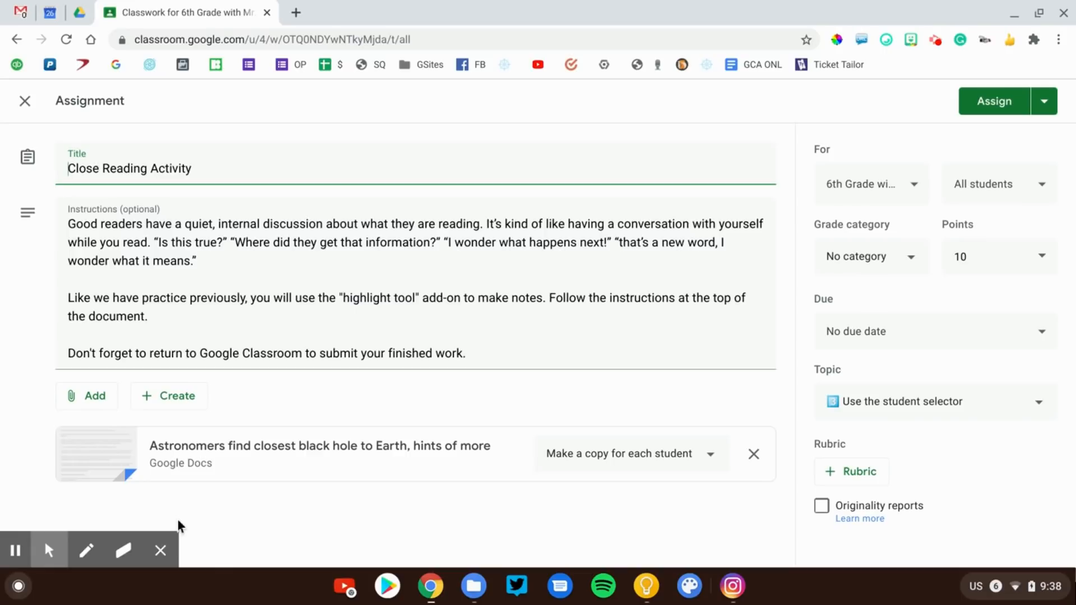
mouse_move(929, 240)
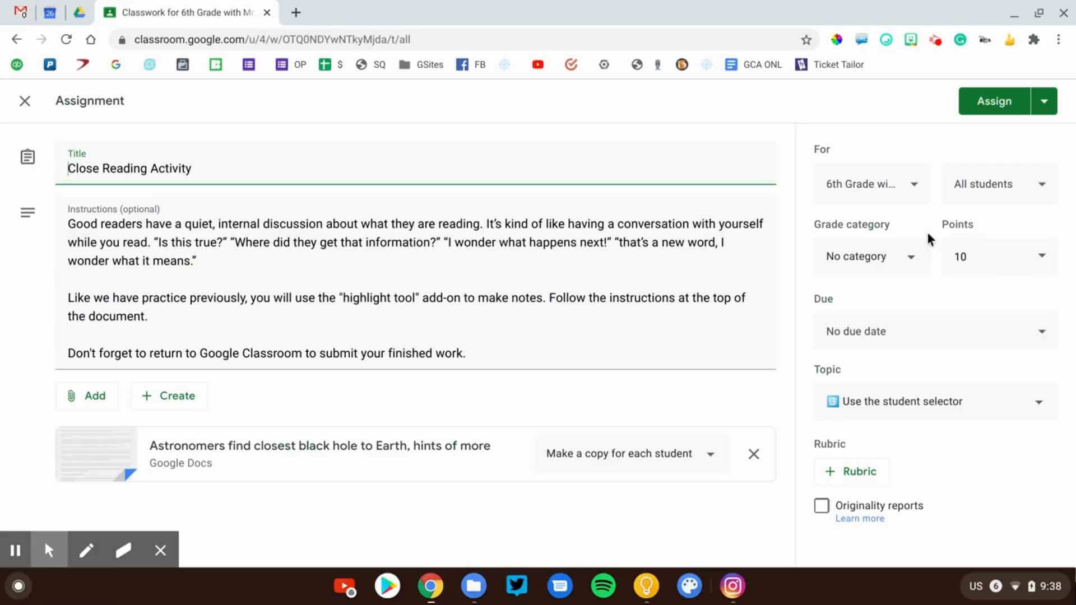
mouse_move(983, 193)
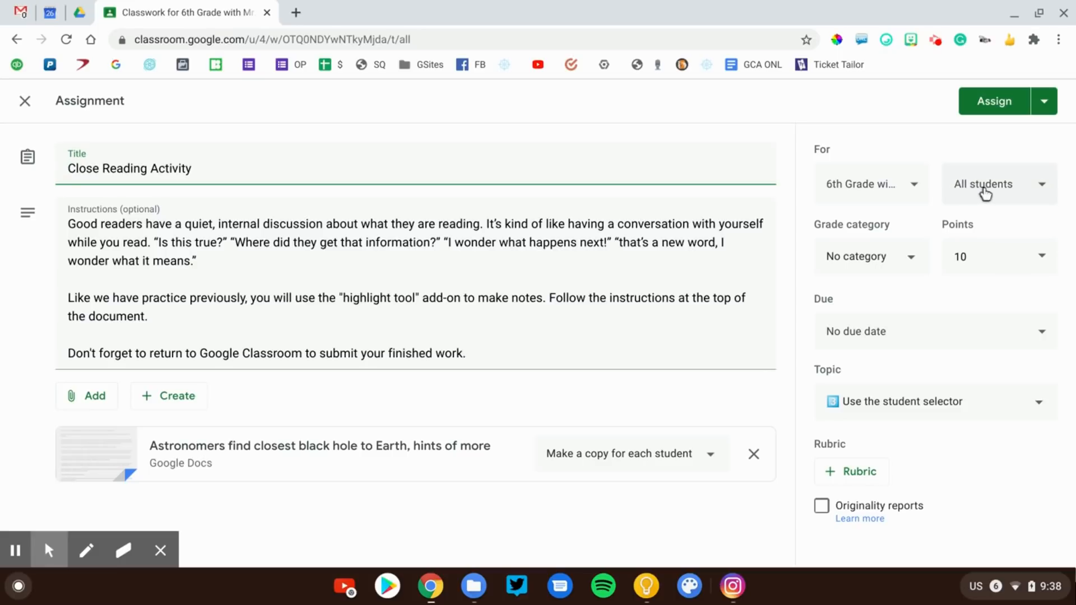
- Narrow the Close Reading Activity to four students and assign it
left_click(995, 183)
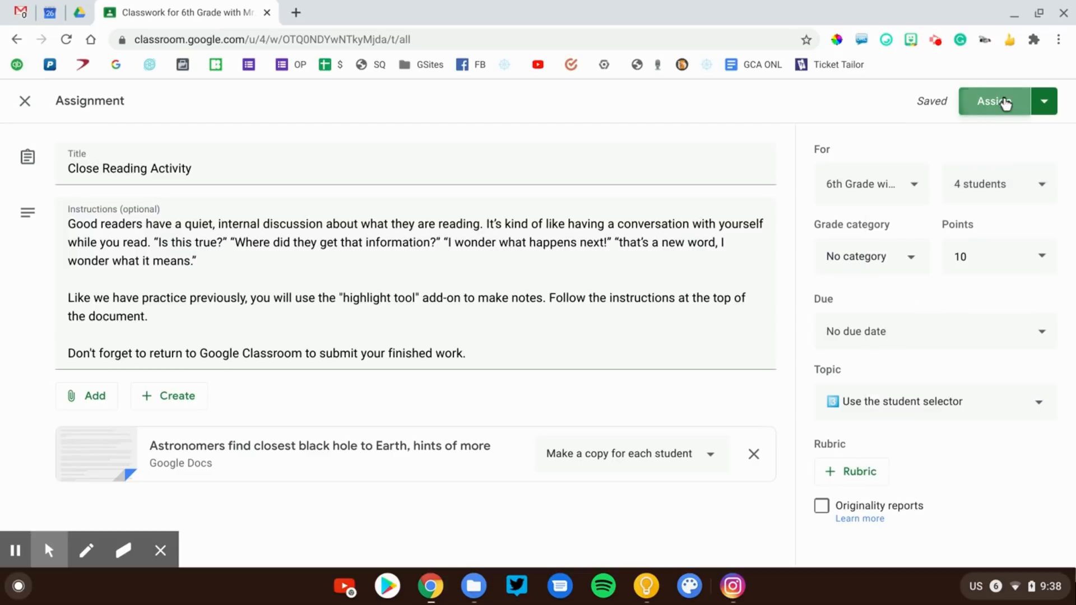
left_click(993, 101)
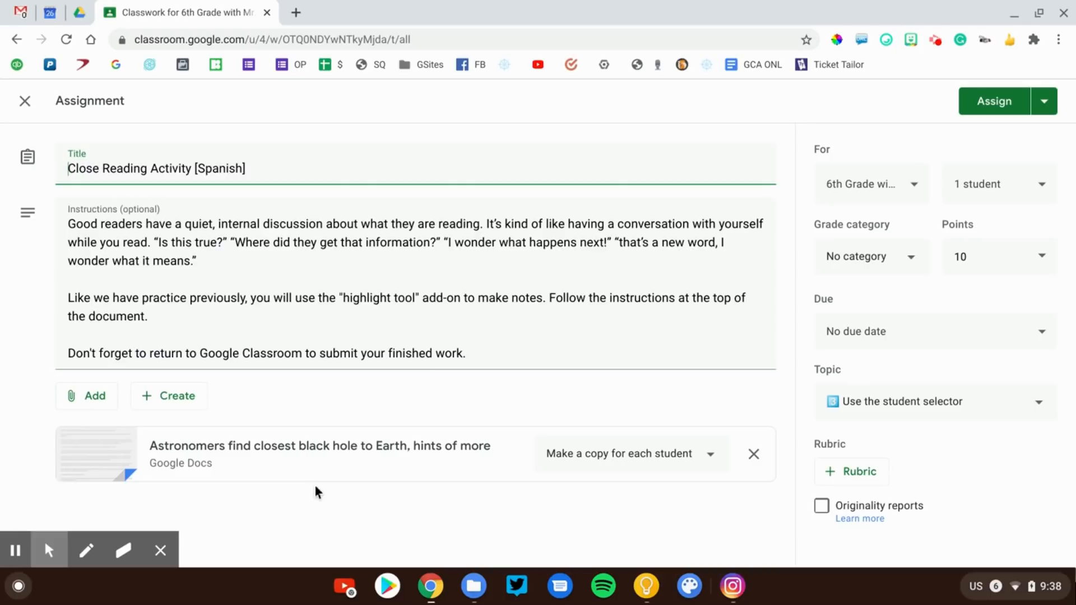
mouse_move(971, 217)
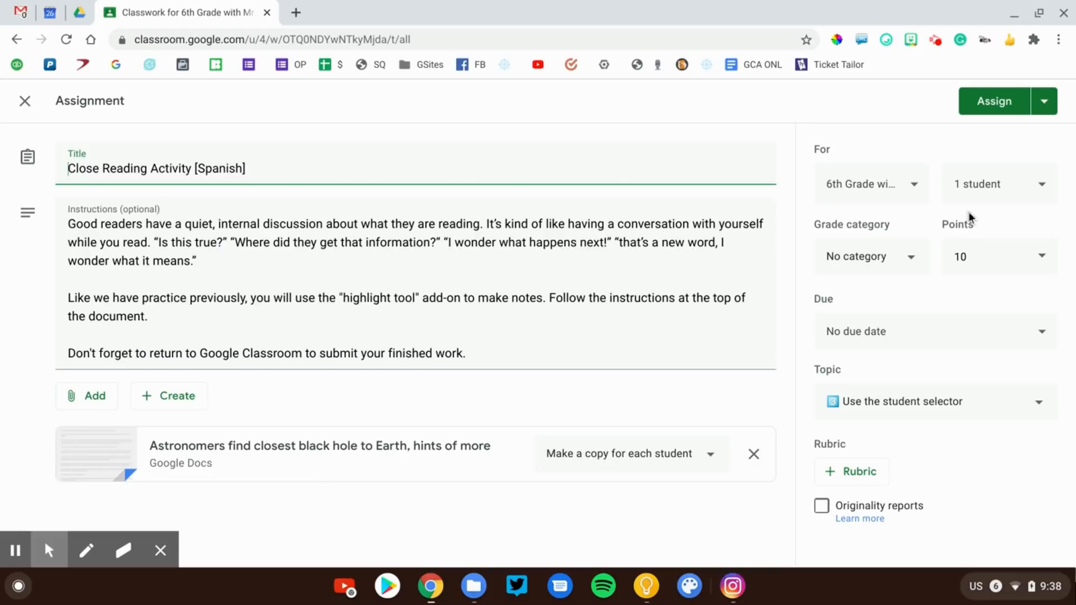
- Limit Close Reading Activity [Spanish] to one student and assign it
left_click(996, 183)
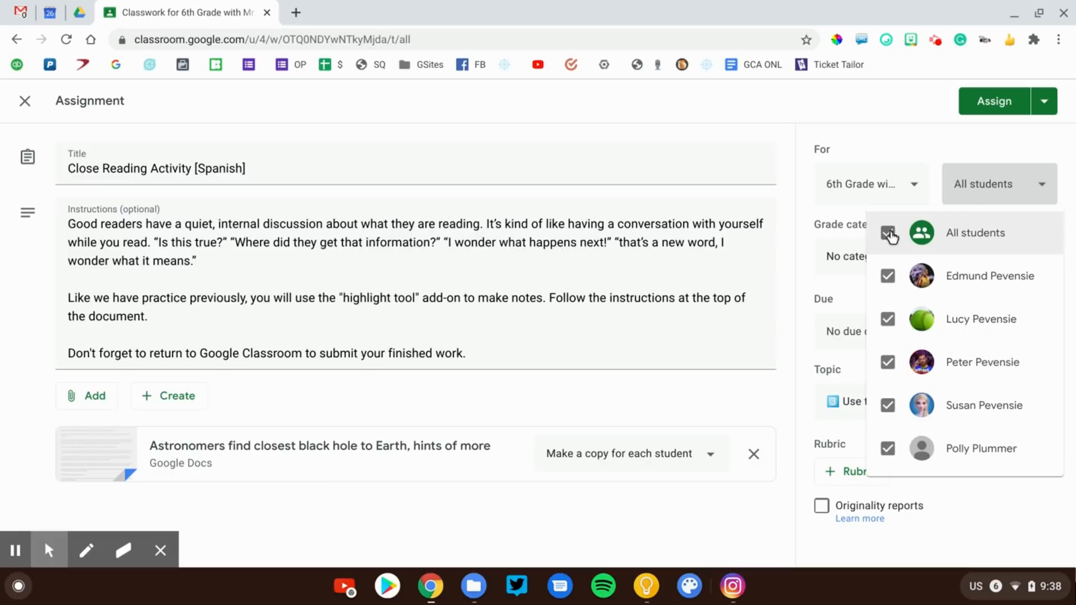
left_click(888, 233)
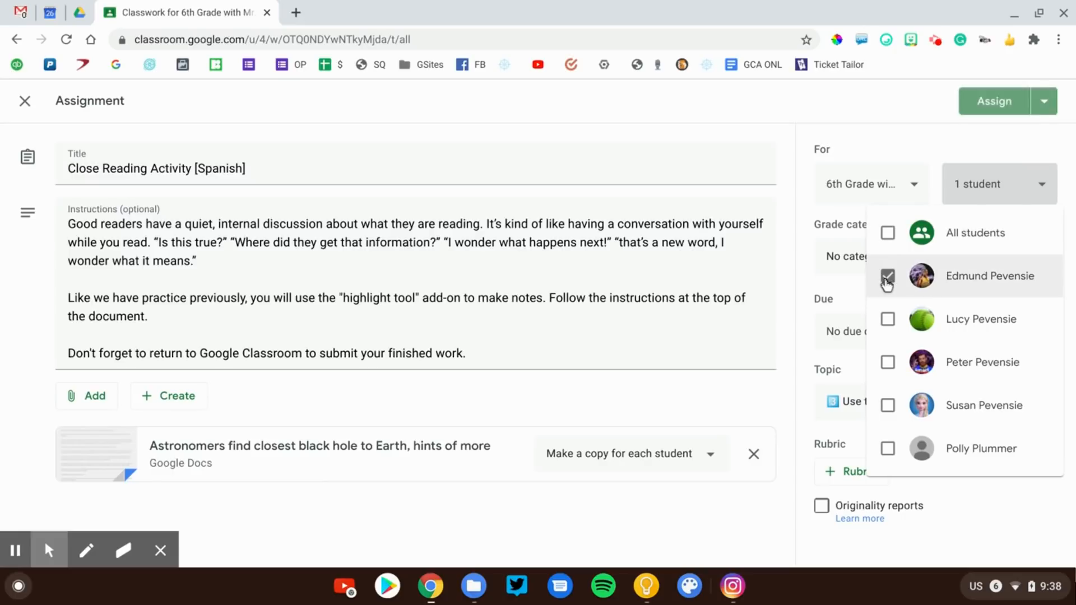
left_click(993, 101)
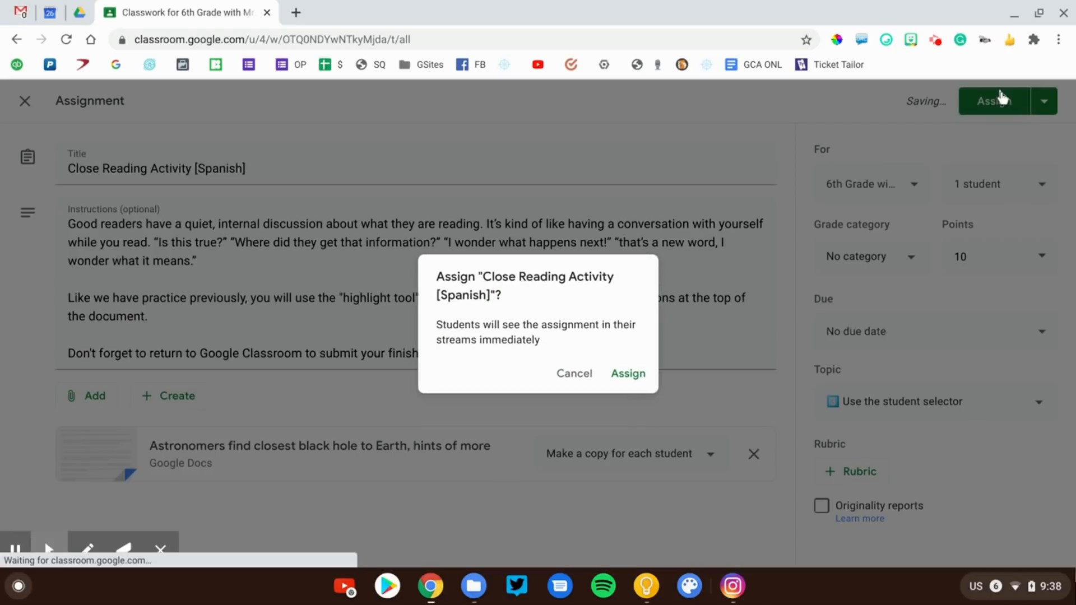